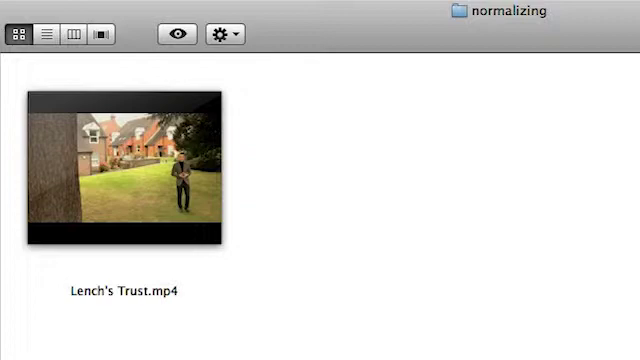
{"action": "mouse_move", "coordinate": [392, 32]}
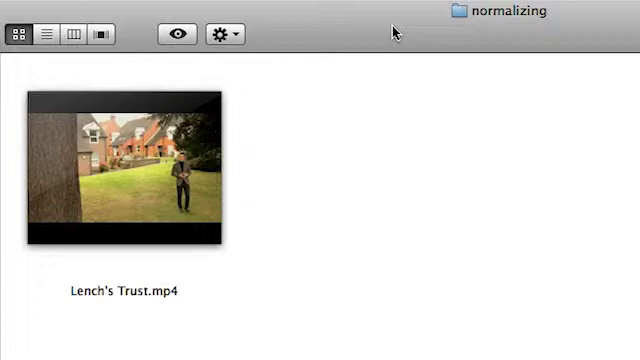
{"action": "mouse_move", "coordinate": [196, 164]}
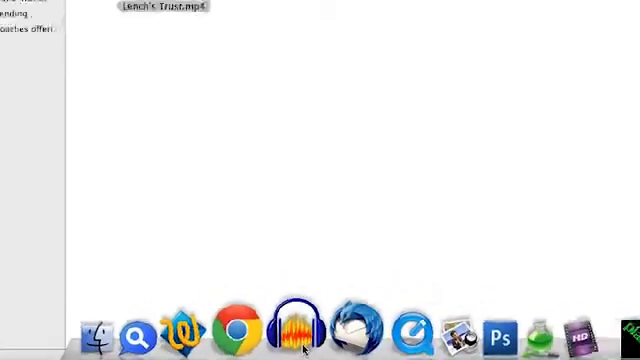
- Export the louder Audacity soundtrack as normalized.wav in WAV (Microsoft) 16-bit PCM beside the video
{"action": "left_click", "coordinate": [298, 330]}
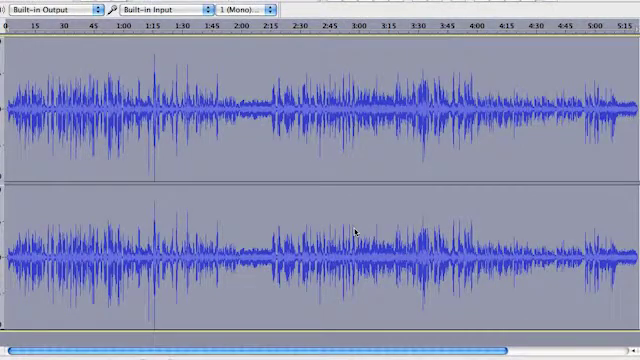
{"action": "left_click", "coordinate": [20, 8]}
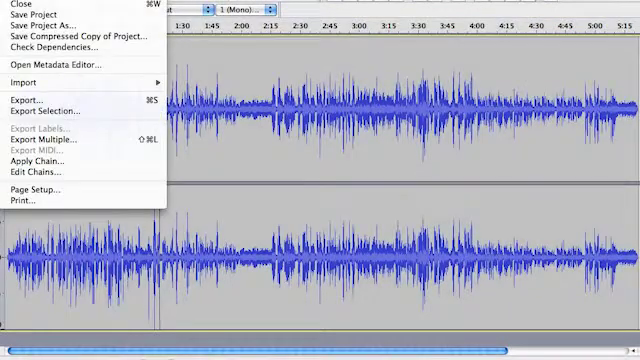
{"action": "left_click", "coordinate": [36, 98]}
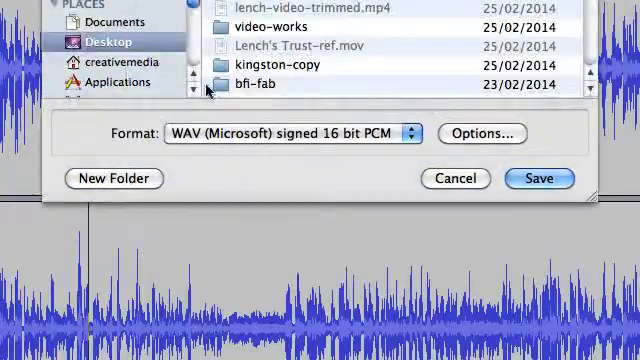
{"action": "left_click", "coordinate": [540, 178]}
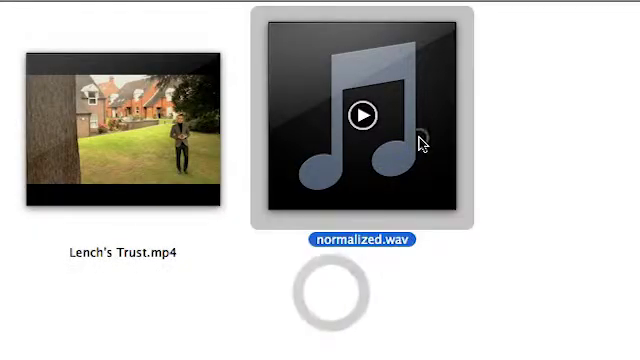
- Select Lench's Trust.mp4 in Finder to open it in QuickTime Player 7
{"action": "left_click", "coordinate": [120, 130]}
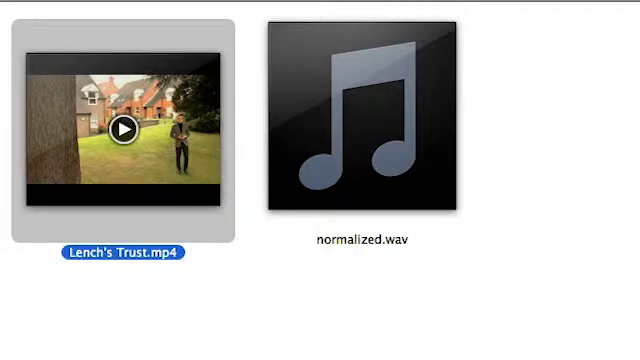
{"action": "mouse_move", "coordinate": [210, 158]}
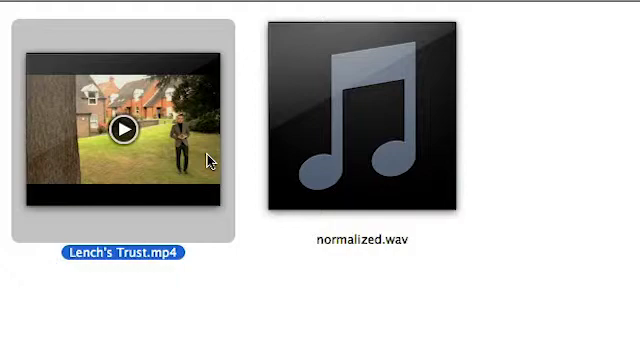
{"action": "mouse_move", "coordinate": [450, 248]}
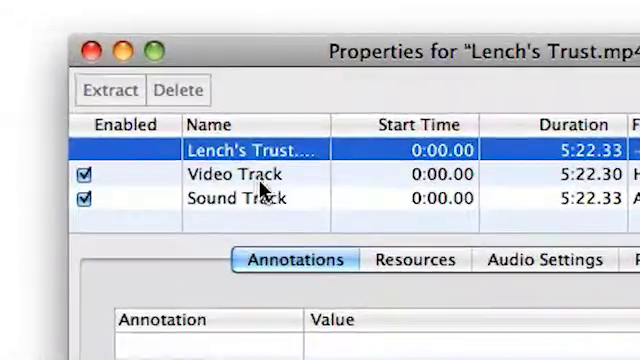
- Show the Visual Settings of the Video Track in Movie Properties
{"action": "left_click", "coordinate": [240, 176]}
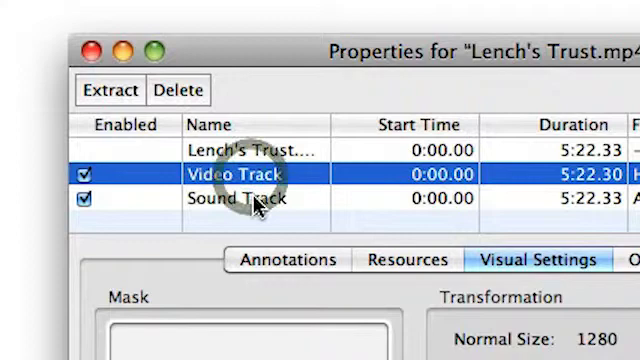
{"action": "left_click", "coordinate": [240, 198]}
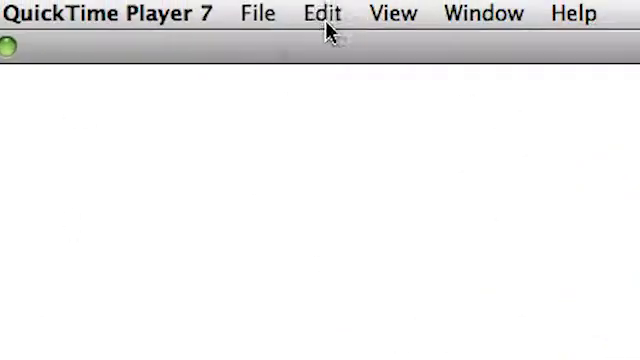
- Add the copied normalized audio to the movie as Sound Track 2 via Edit > Add to Movie
{"action": "left_click", "coordinate": [322, 12]}
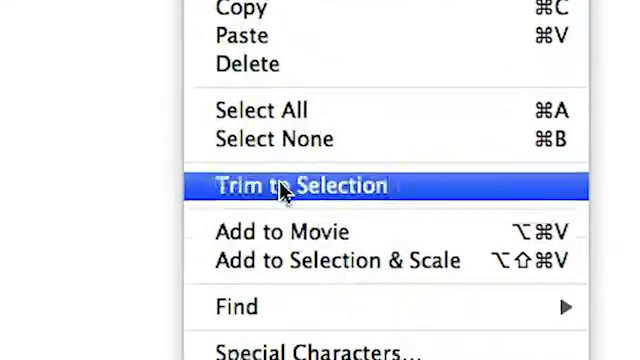
{"action": "mouse_move", "coordinate": [296, 232]}
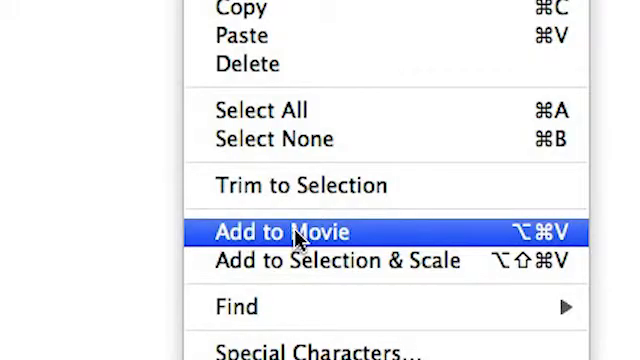
{"action": "left_click", "coordinate": [284, 232]}
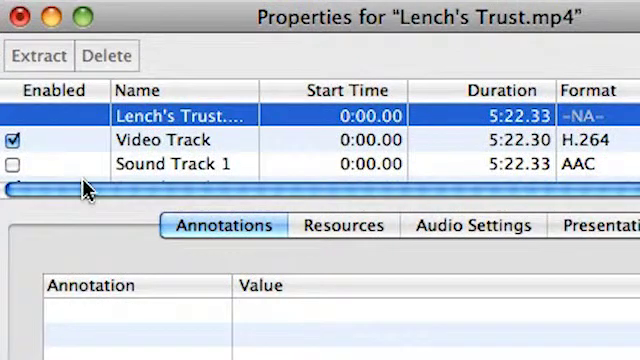
{"action": "scroll", "scroll_direction": "down", "scroll_amount": 3}
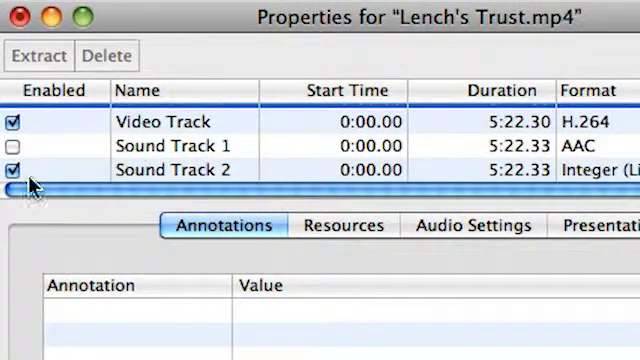
{"action": "mouse_move", "coordinate": [180, 150]}
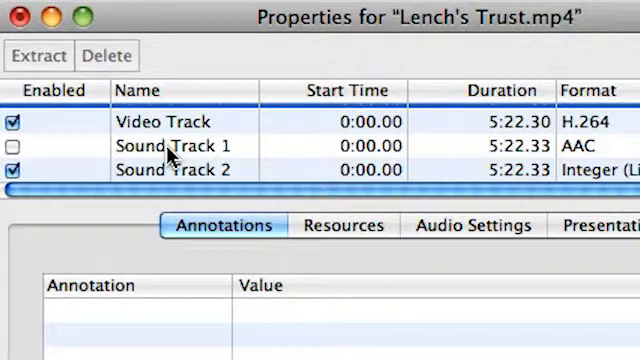
{"action": "mouse_move", "coordinate": [180, 178]}
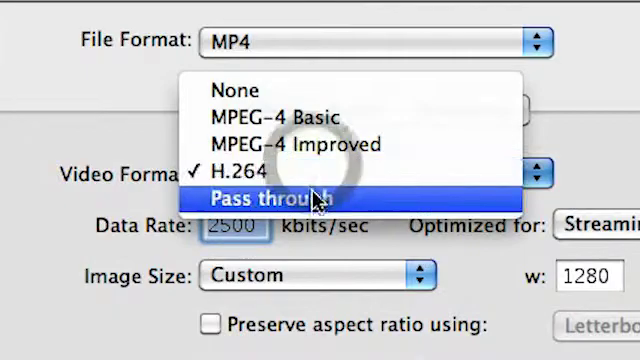
- Set the MP4 export to Pass through video and AAC-LC (Music) audio for Lench's Trust-normalized.mp4
{"action": "left_click", "coordinate": [270, 194]}
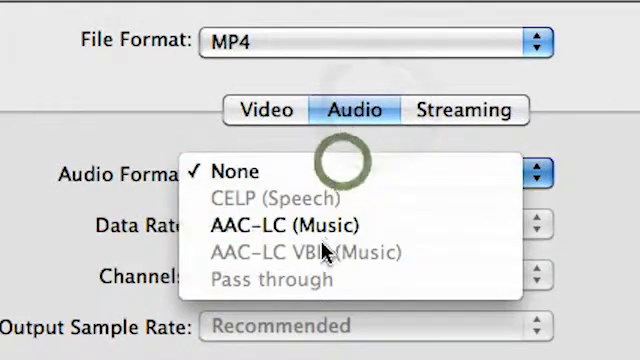
{"action": "left_click", "coordinate": [276, 224]}
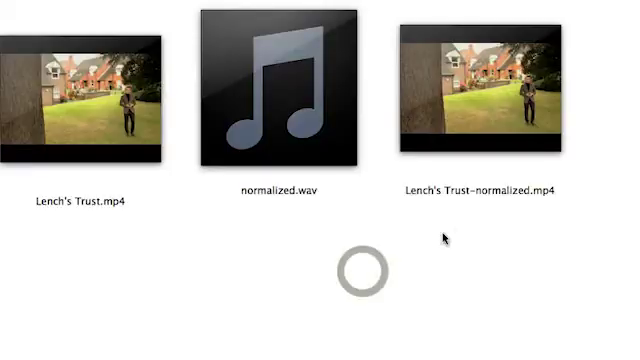
- Play the exported Lench's Trust-normalized.mp4 from Finder to check the new soundtrack
{"action": "double_click", "coordinate": [476, 96]}
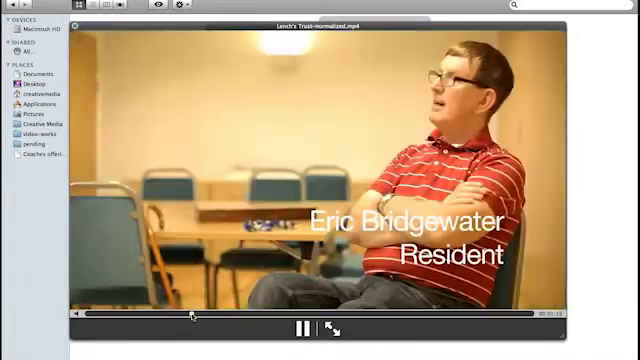